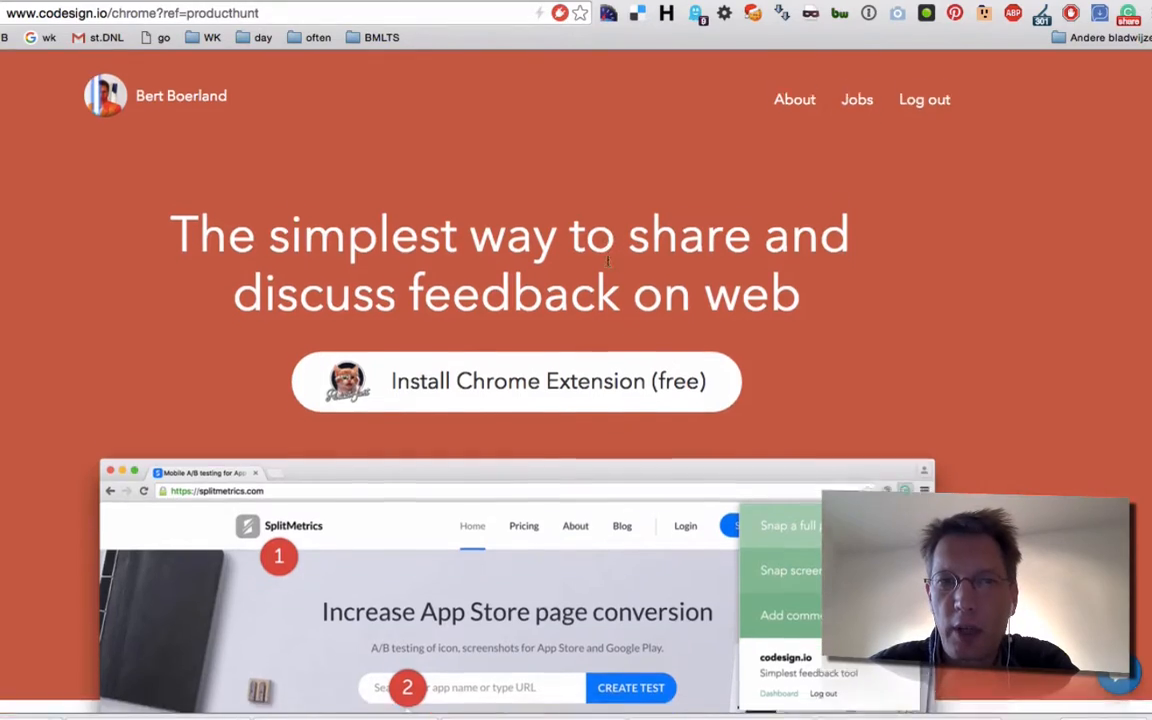
- Install the free codesign.io Chrome extension from the Chrome Web Store
scroll("down", 3)
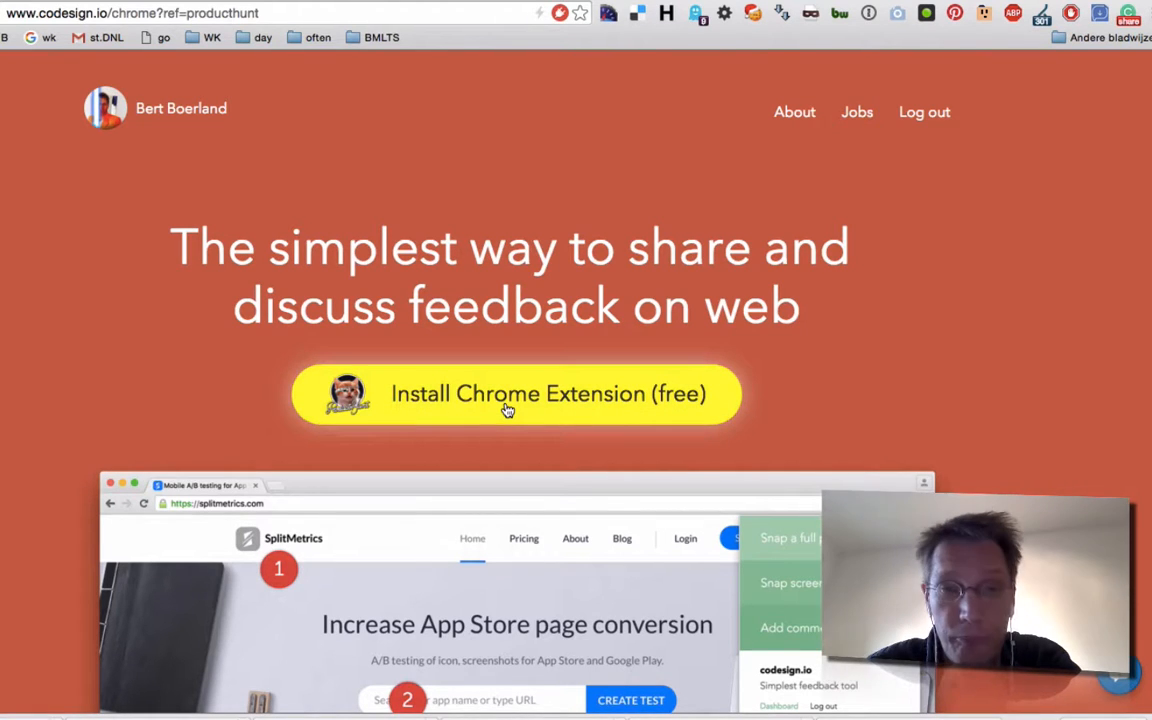
left_click(516, 393)
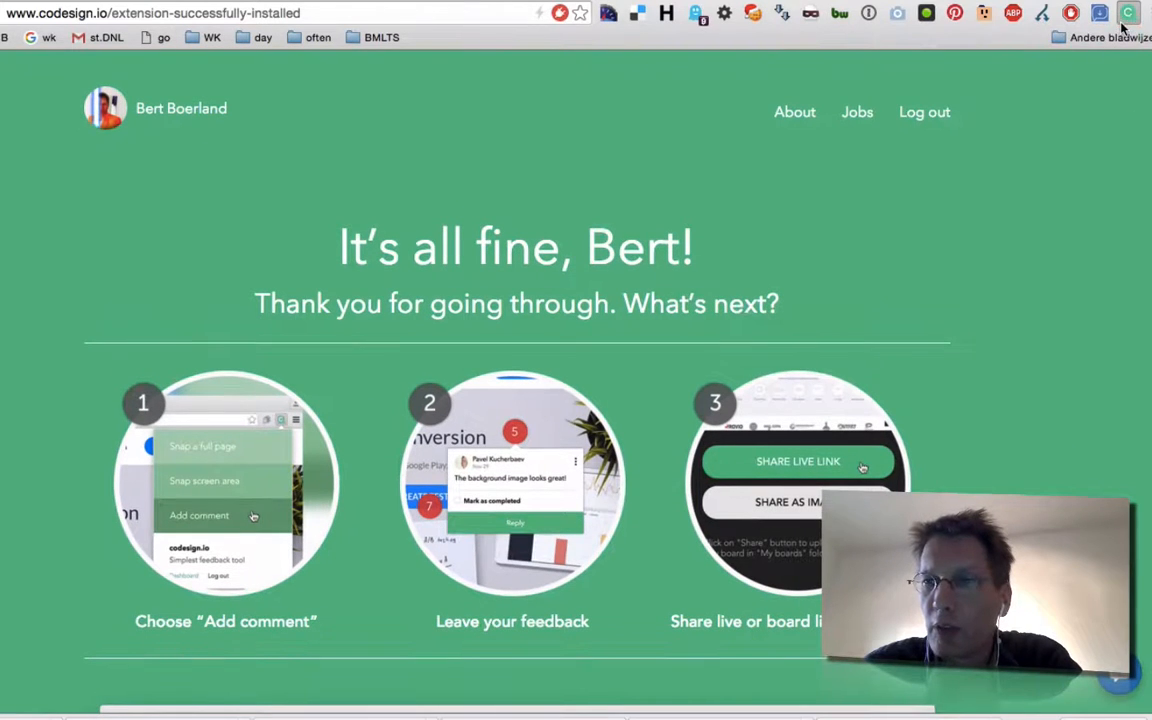
- Start commenting on nu.nl, open comment 2, and scroll through the pinned feedback notes
left_click(1128, 12)
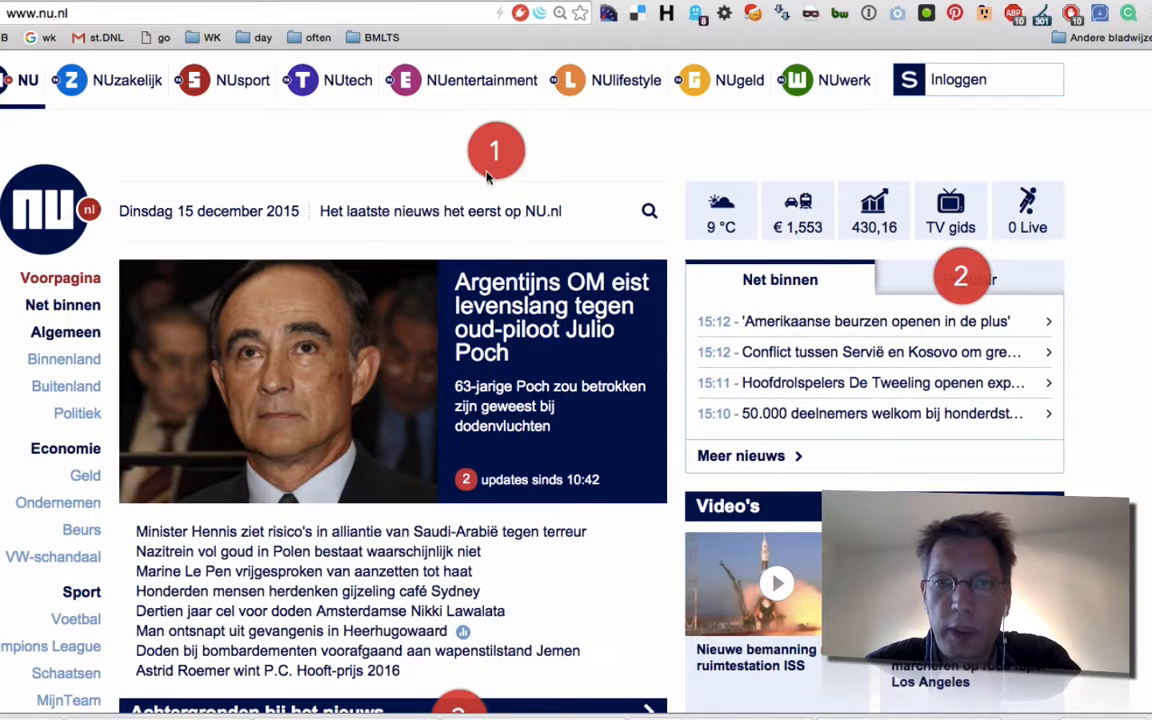
left_click(495, 150)
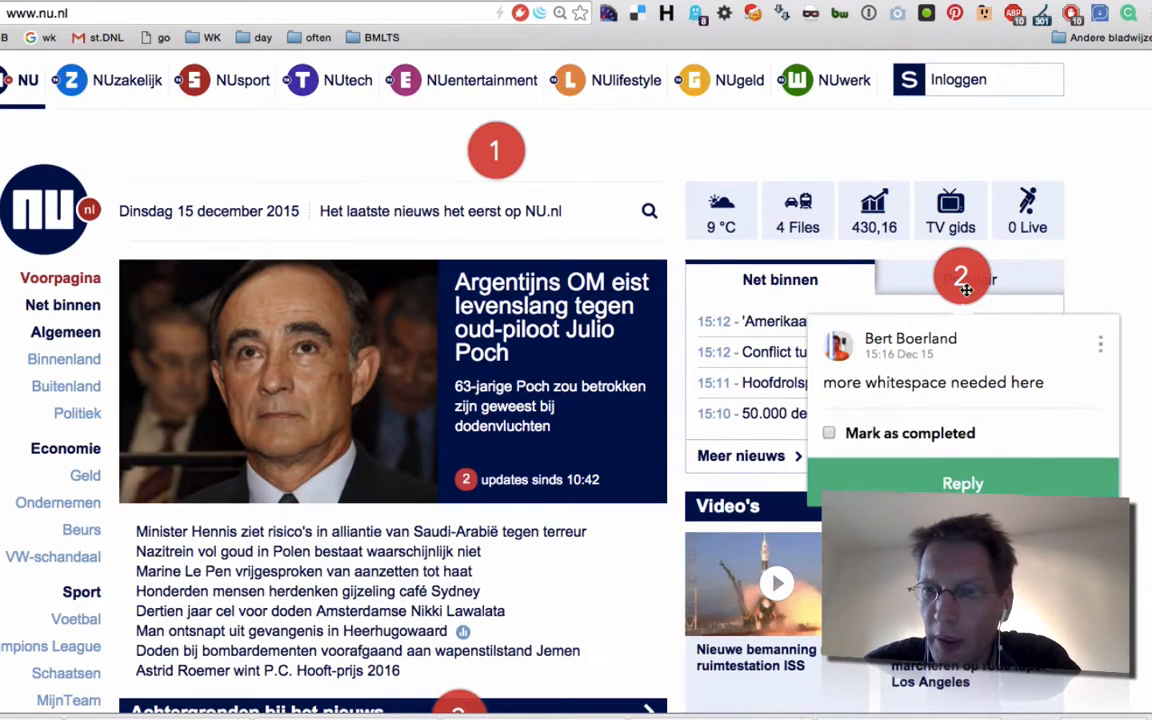
scroll("down", 3)
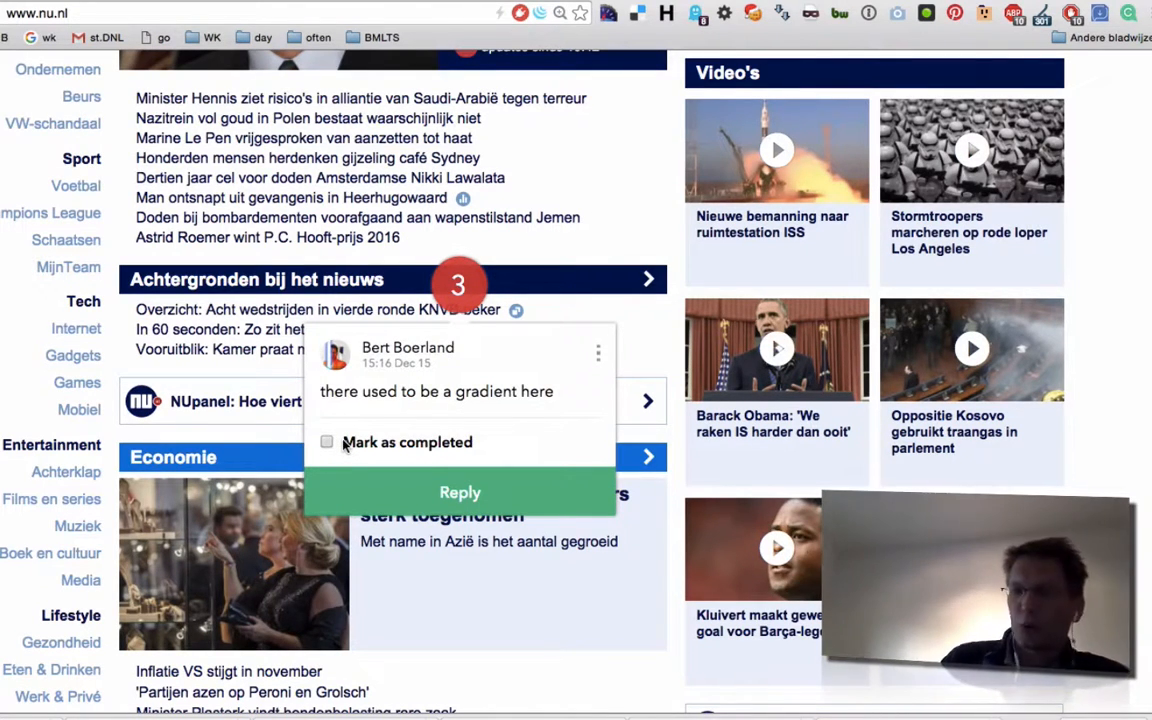
scroll("down", 3)
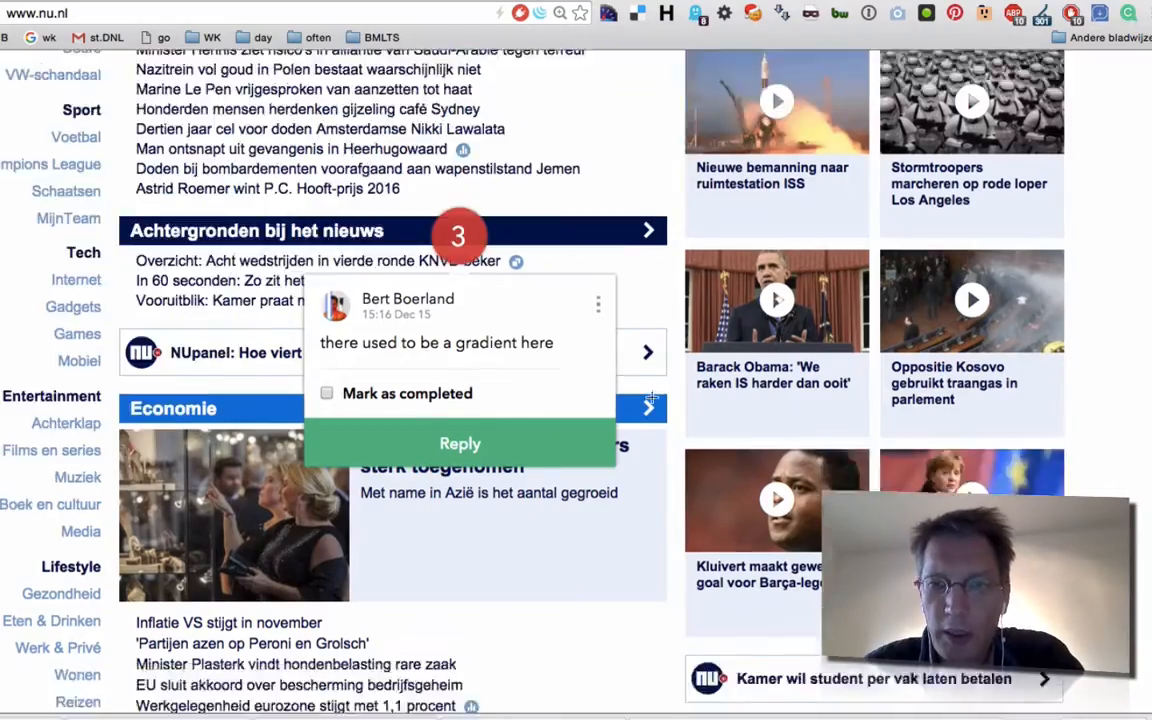
scroll("down", 3)
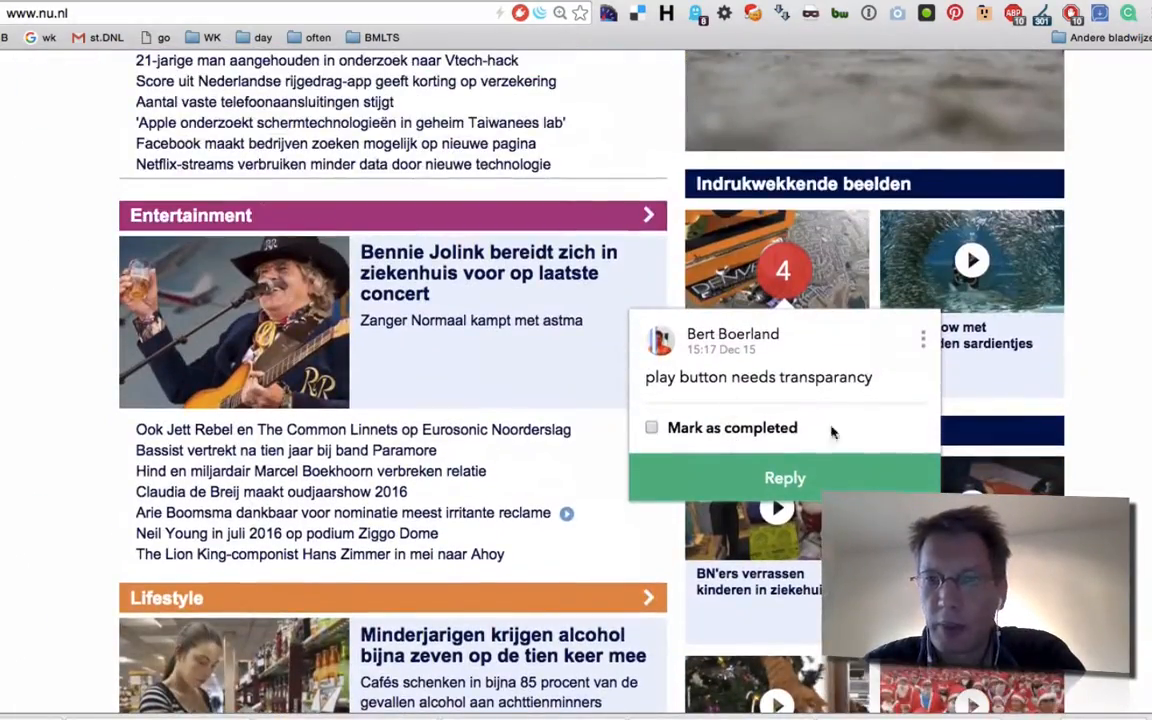
mouse_move(1006, 57)
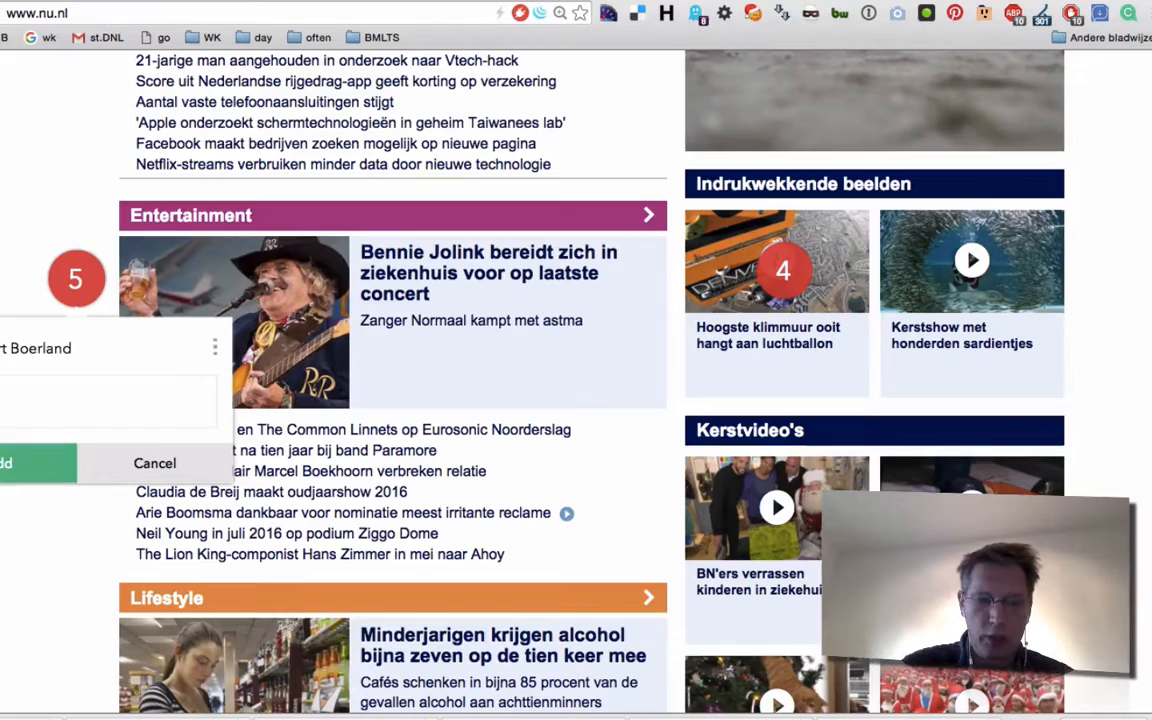
- Finish the comment text and add the 'better spacing' note to the Entertainment photo
type("neded")
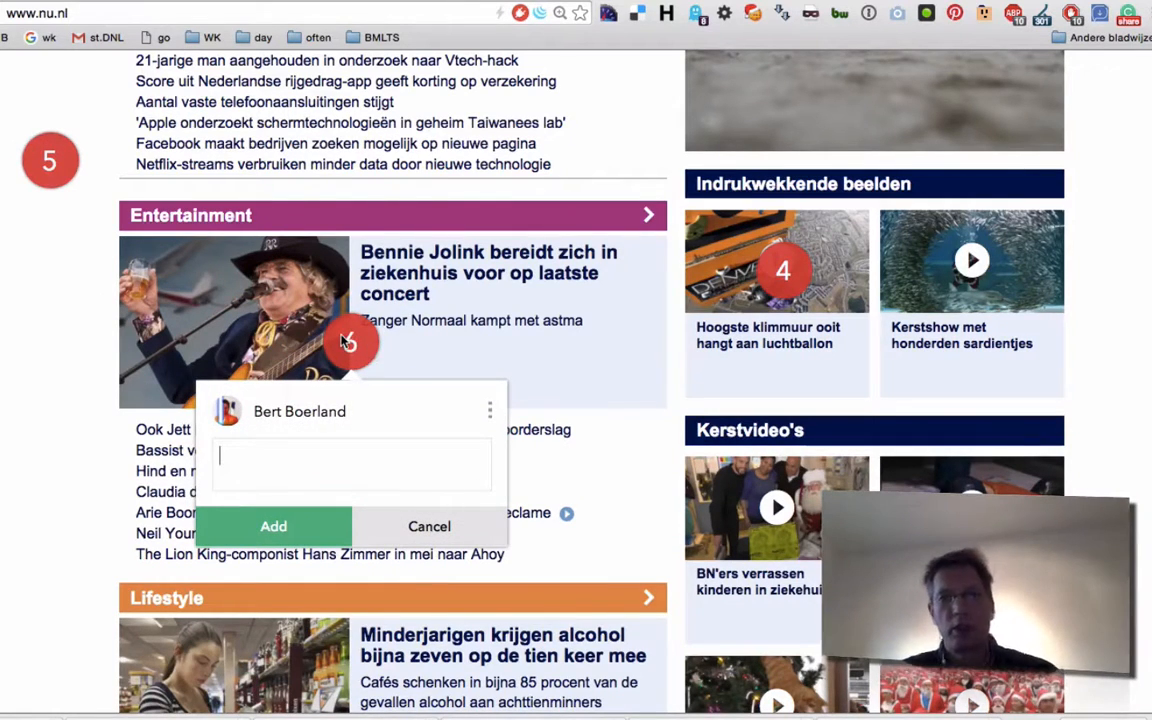
type("better sp")
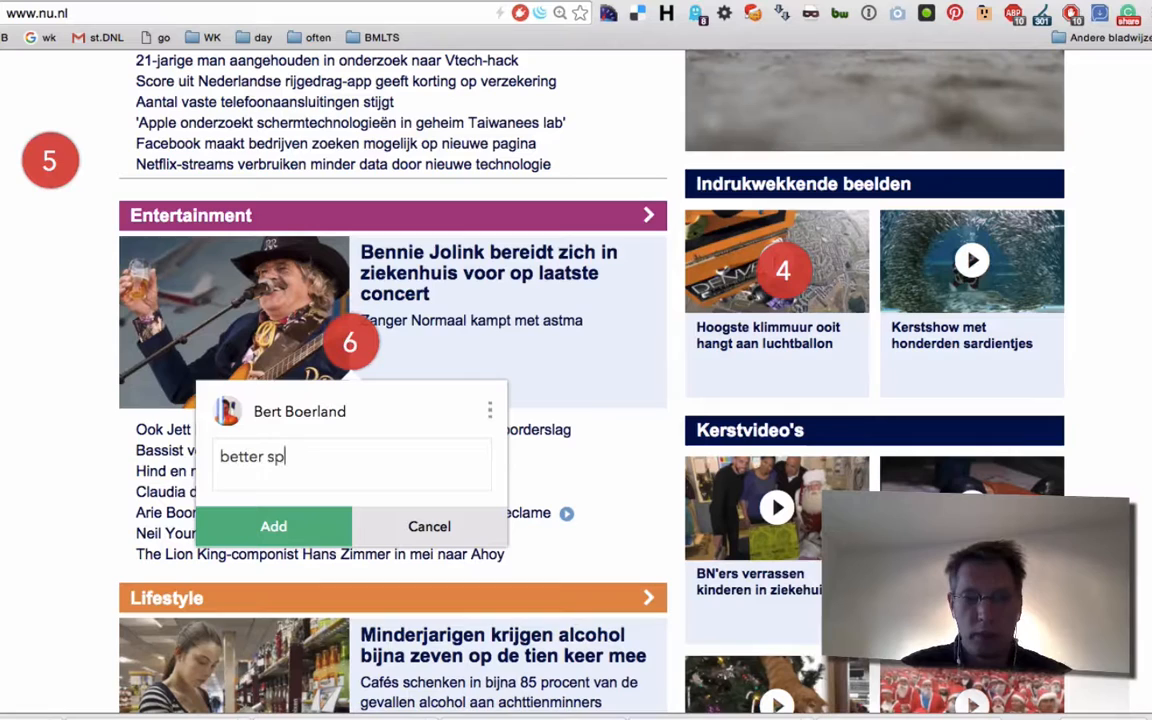
type("ac")
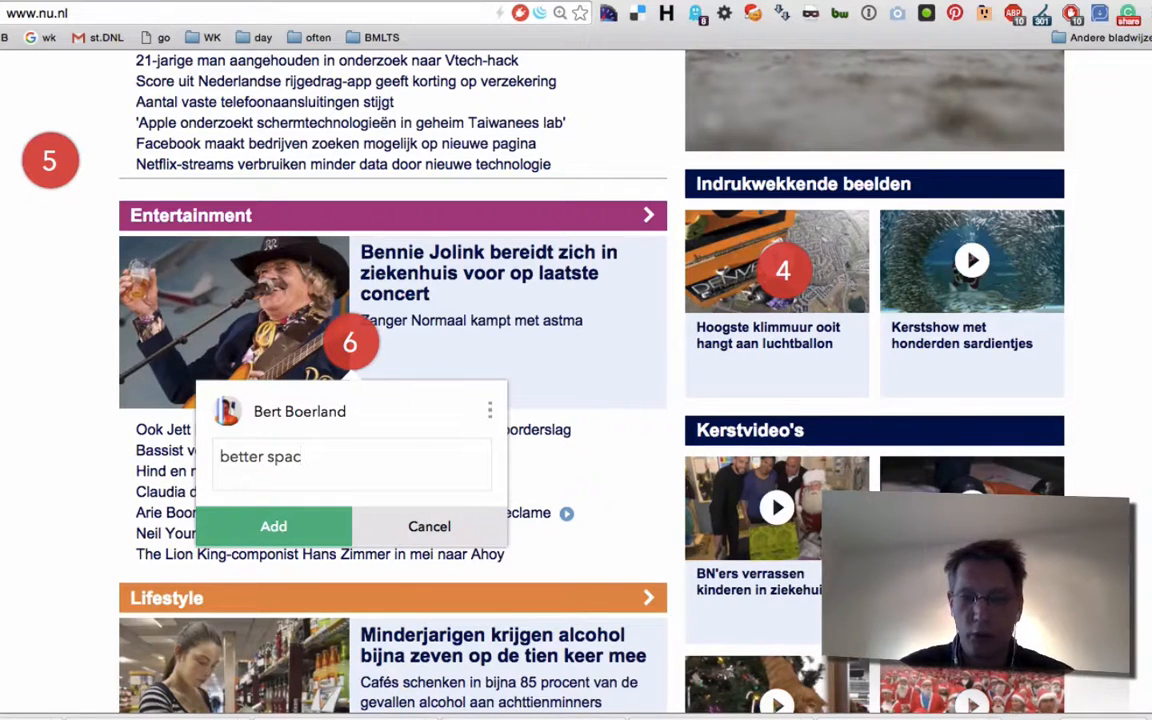
left_click(273, 526)
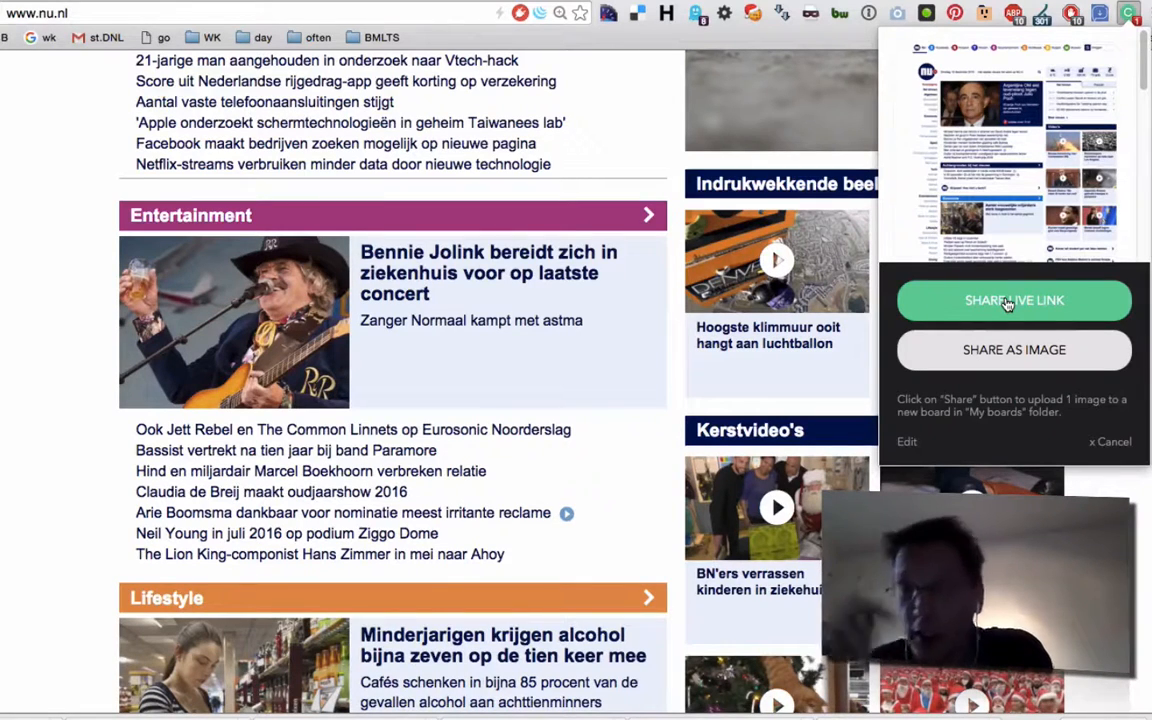
mouse_move(1013, 350)
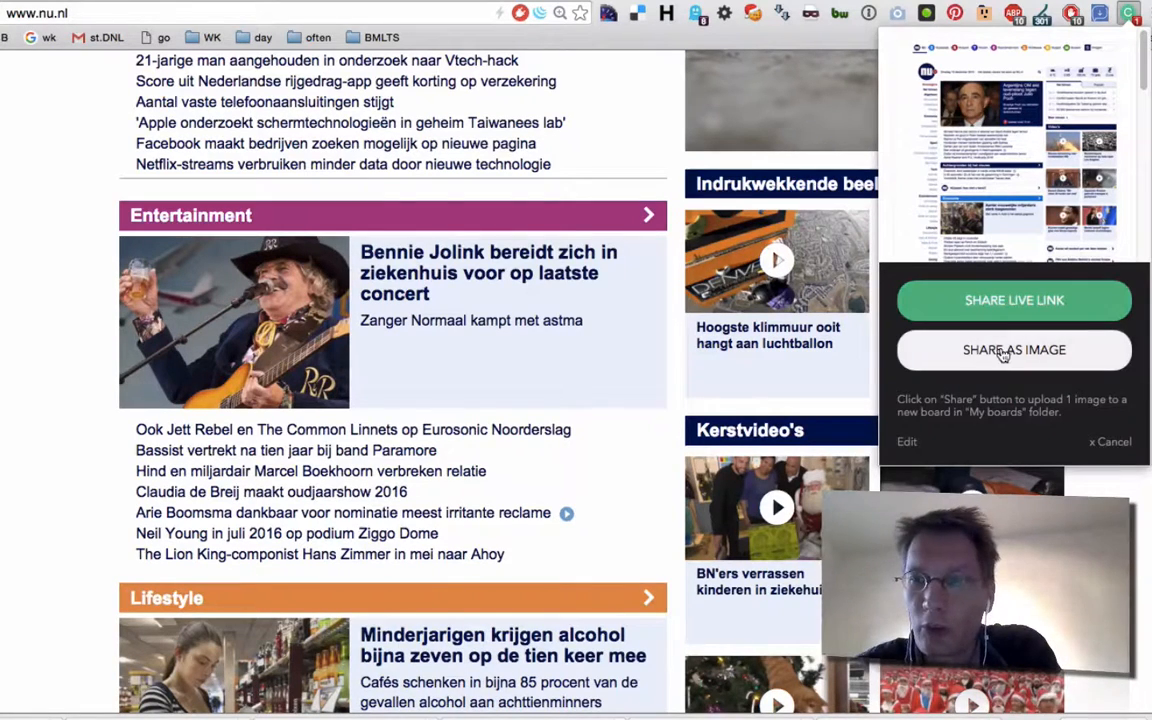
- Upload the annotated nu.nl page to a new board via Share Live Link
left_click(1014, 349)
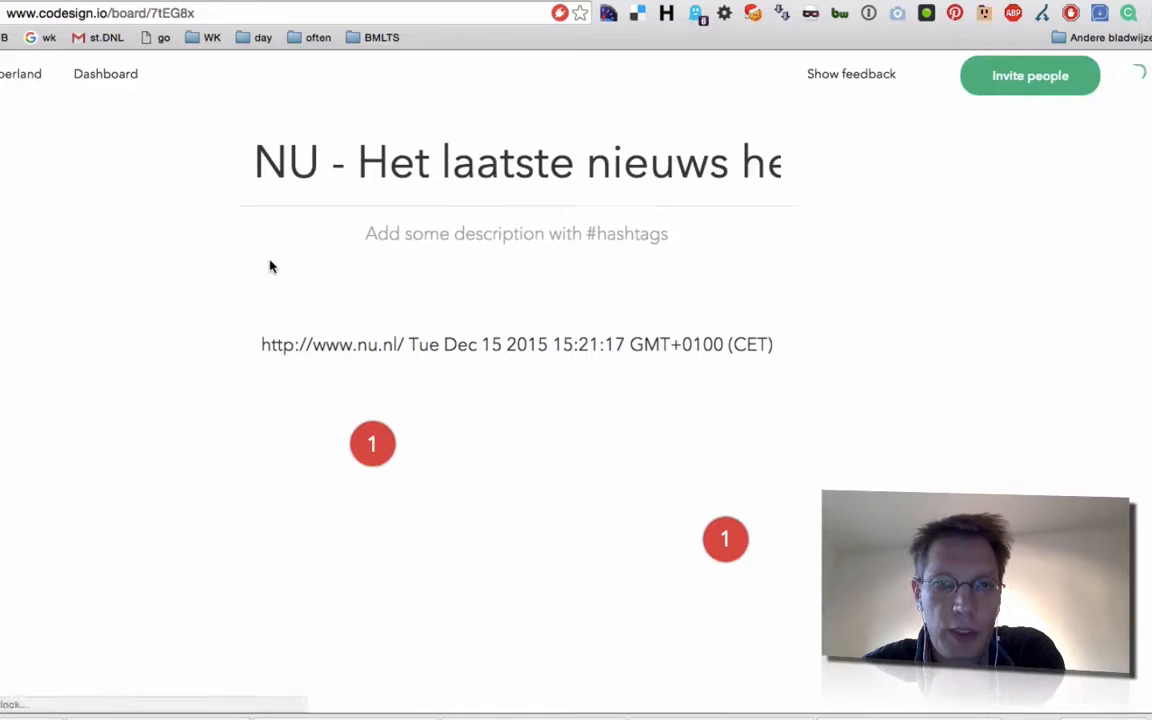
- Read comment 1, then mark 'play button needs transparancy' as completed
scroll("down", 3)
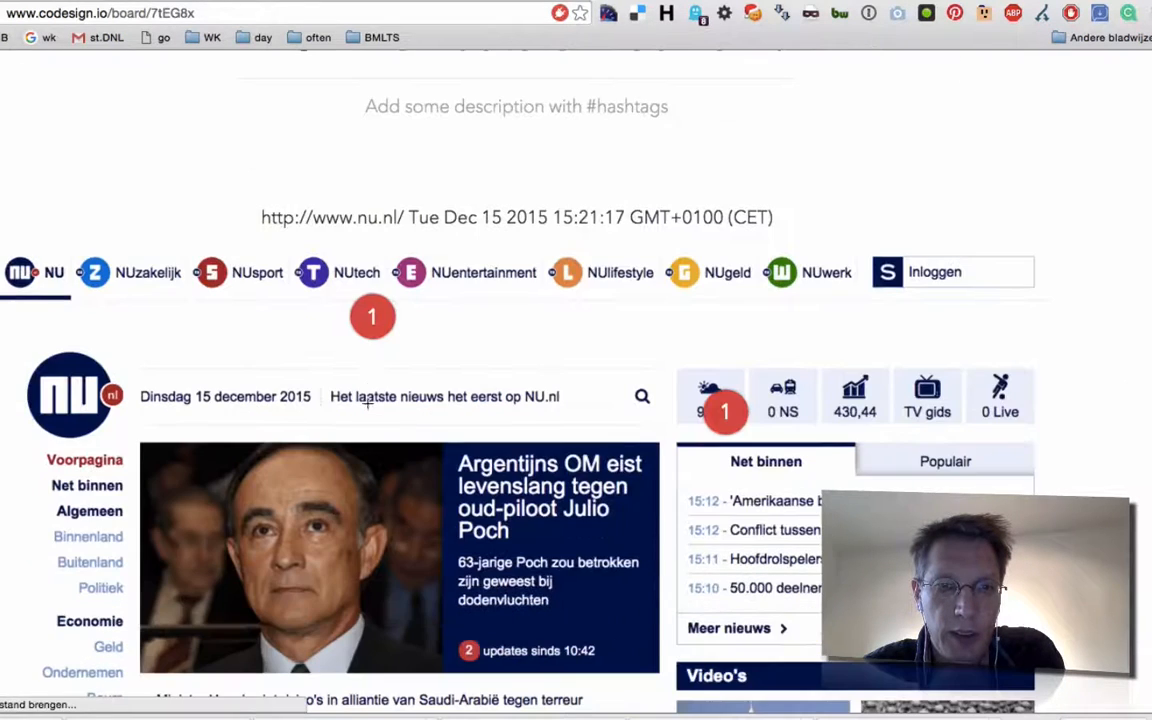
left_click(371, 316)
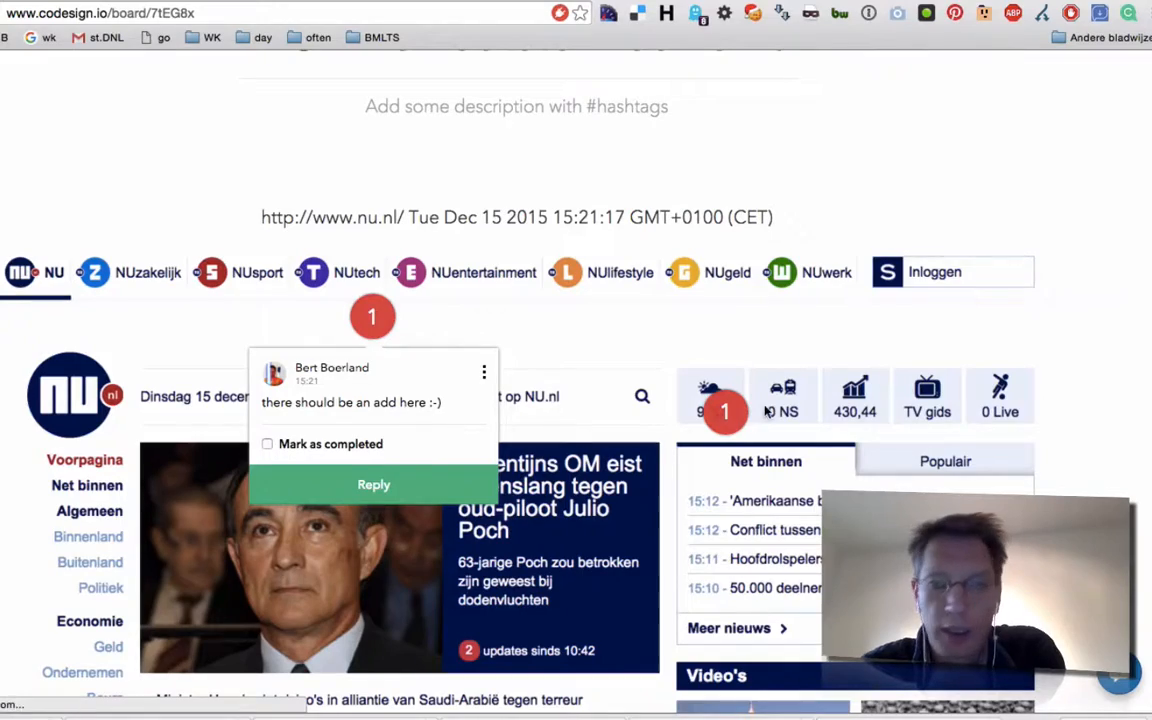
scroll("down", 3)
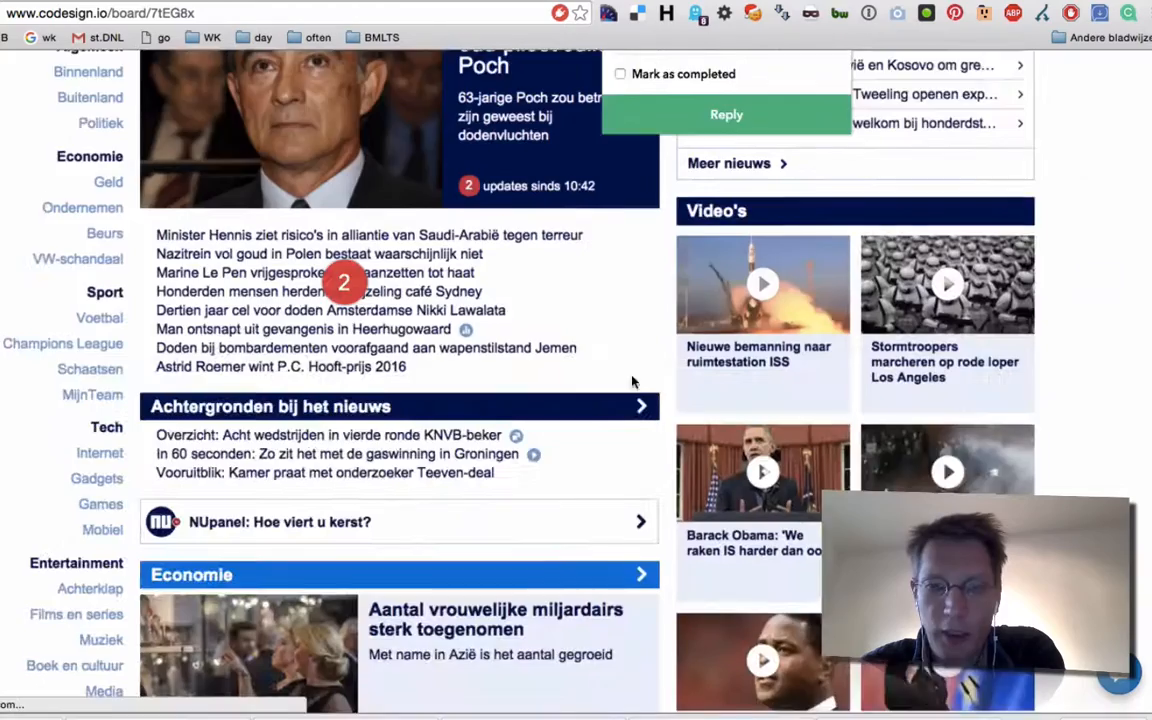
scroll("down", 3)
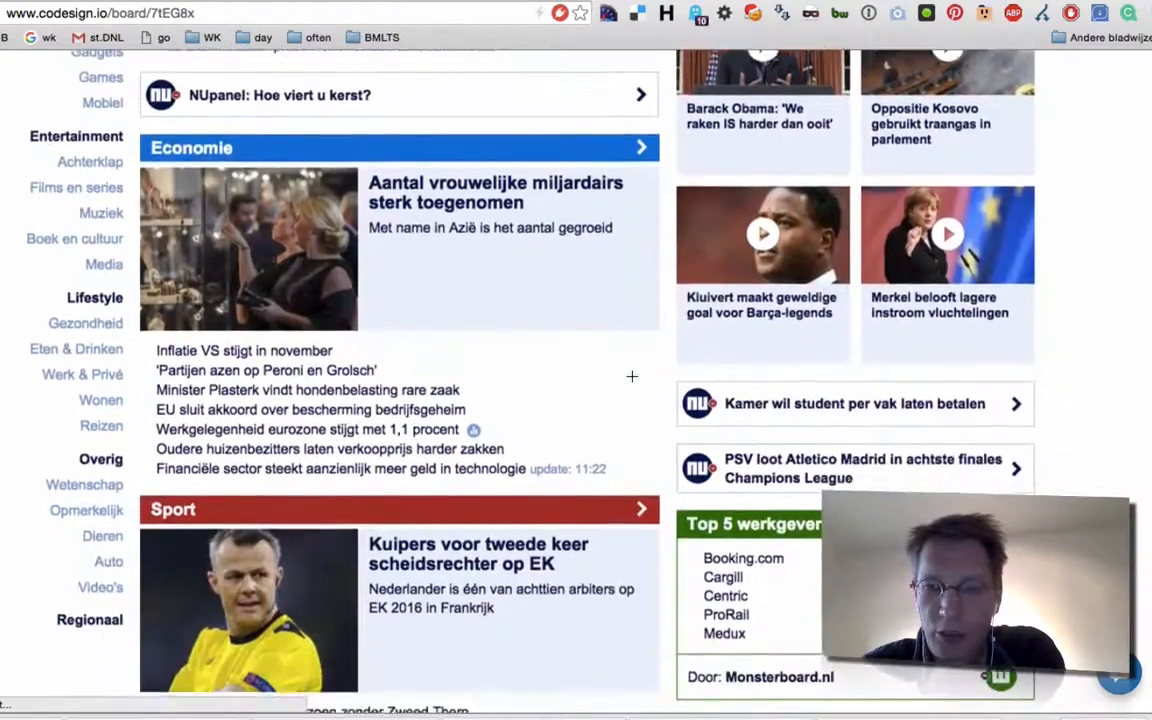
scroll("down", 3)
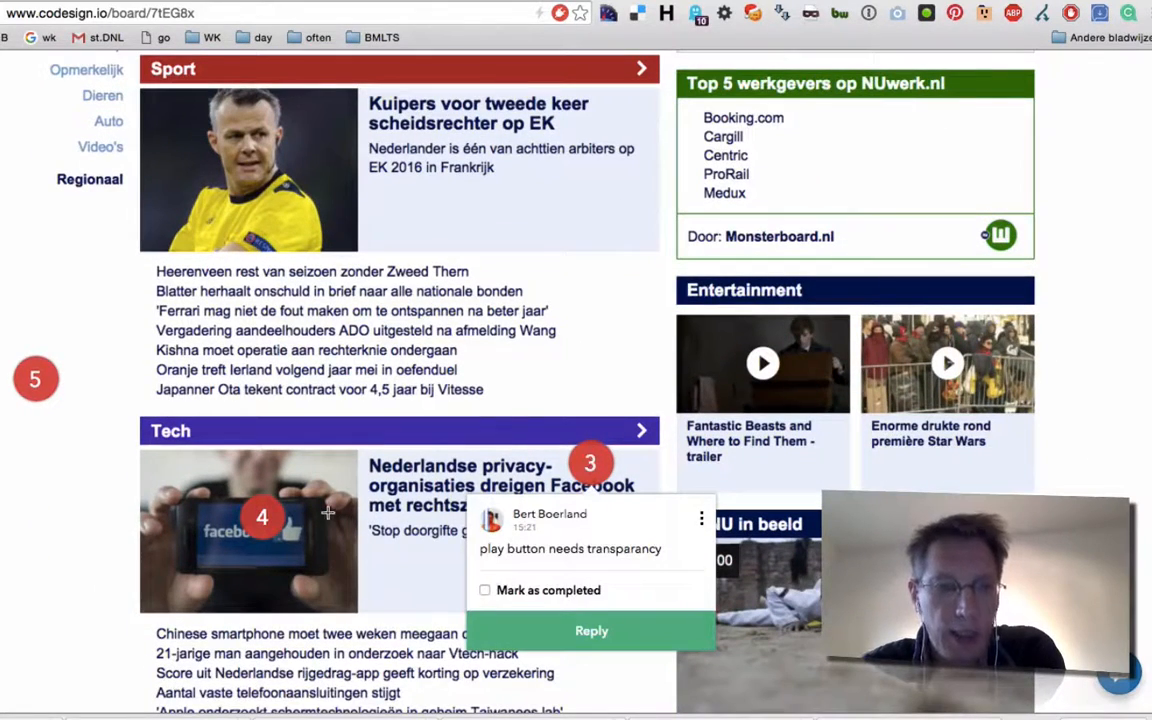
left_click(485, 590)
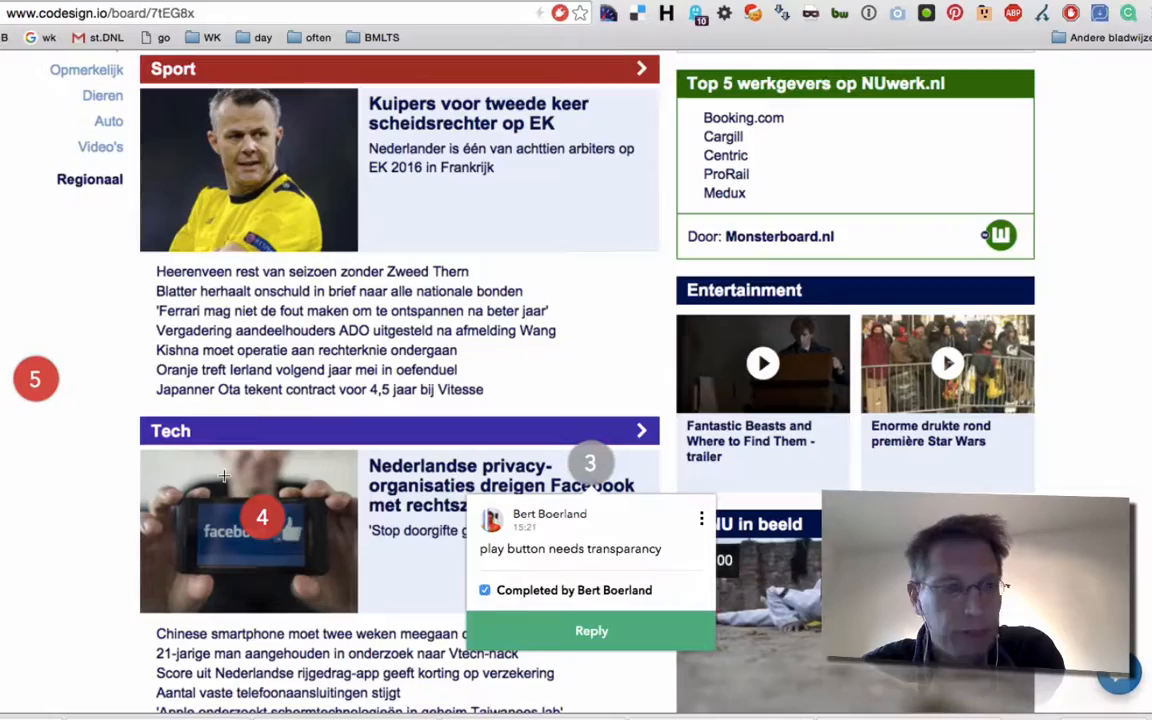
scroll("down", 3)
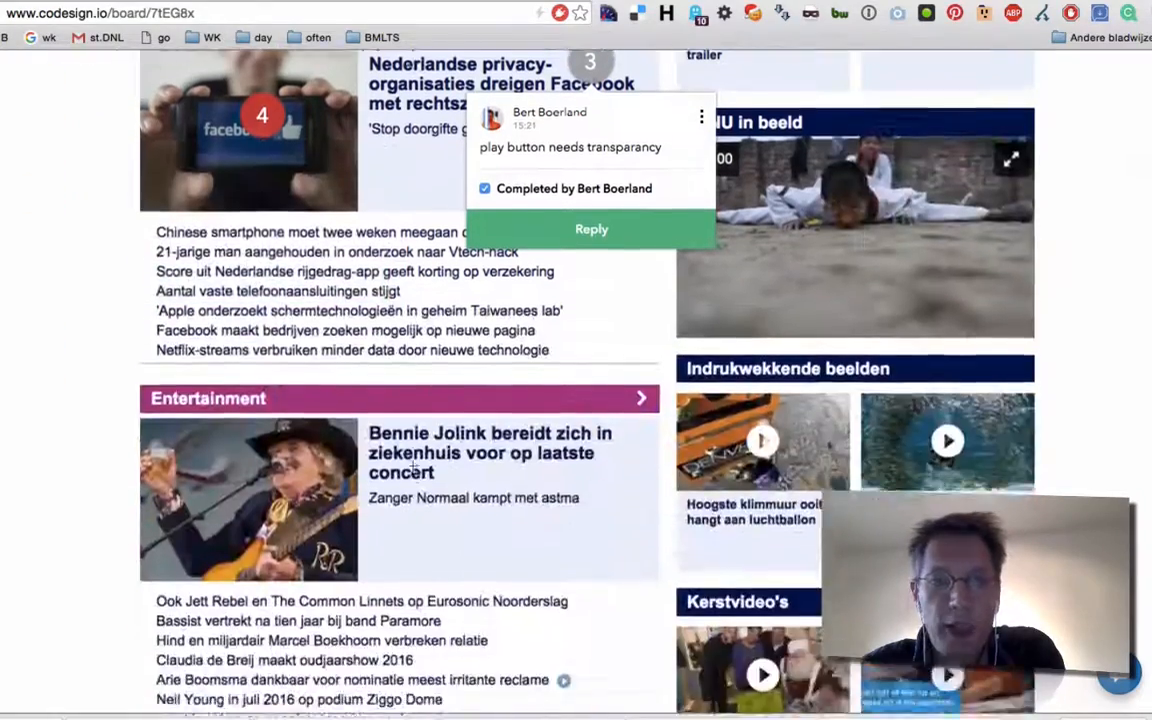